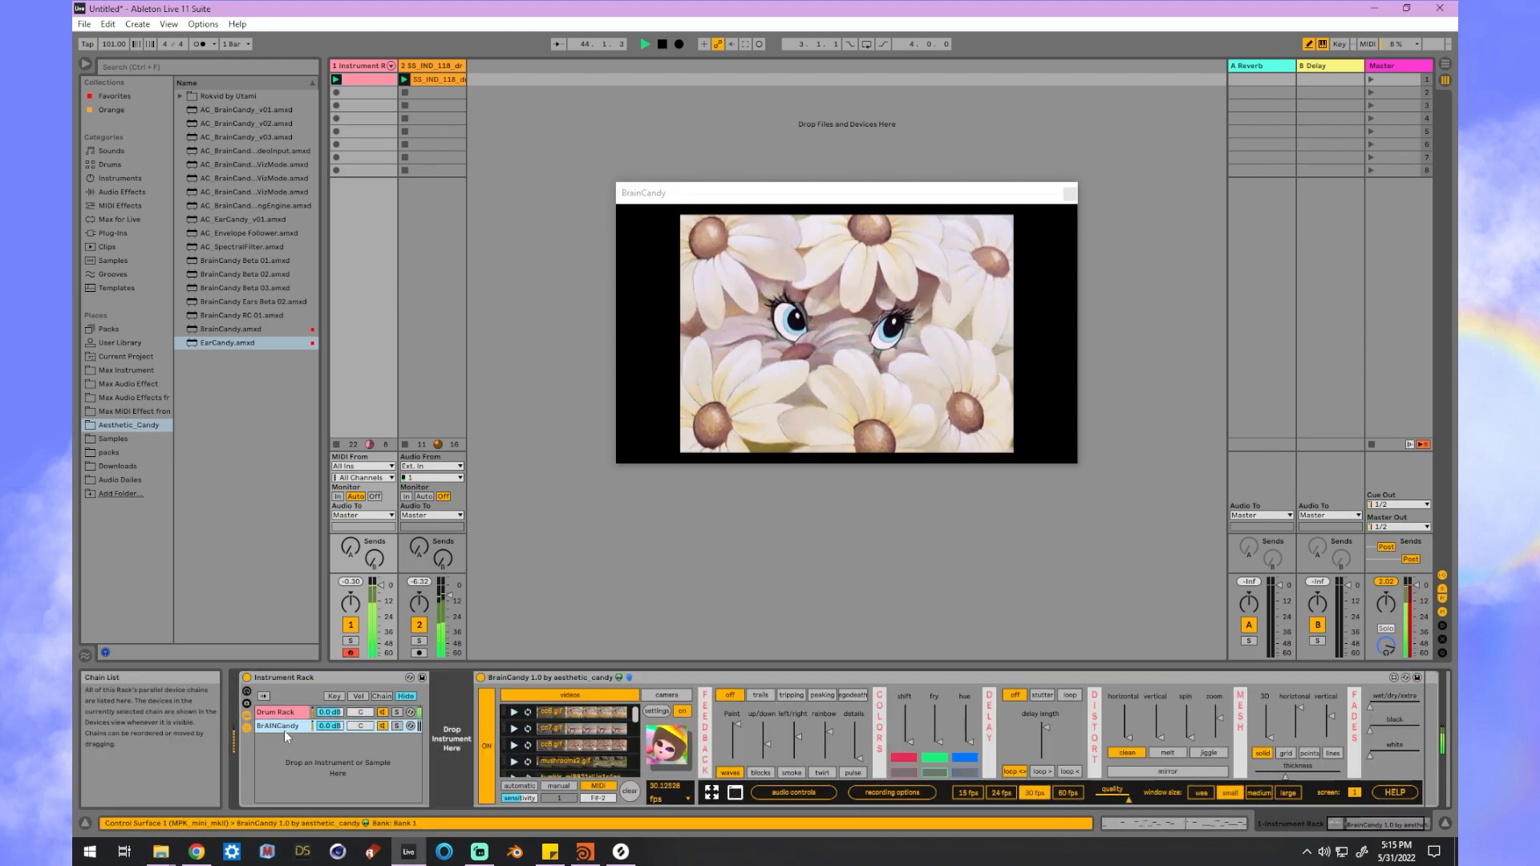
Step: In BrainCandy's audio controls, link the ears 1 amplitude outlet to the distort zoom inlet
left_click(793, 793)
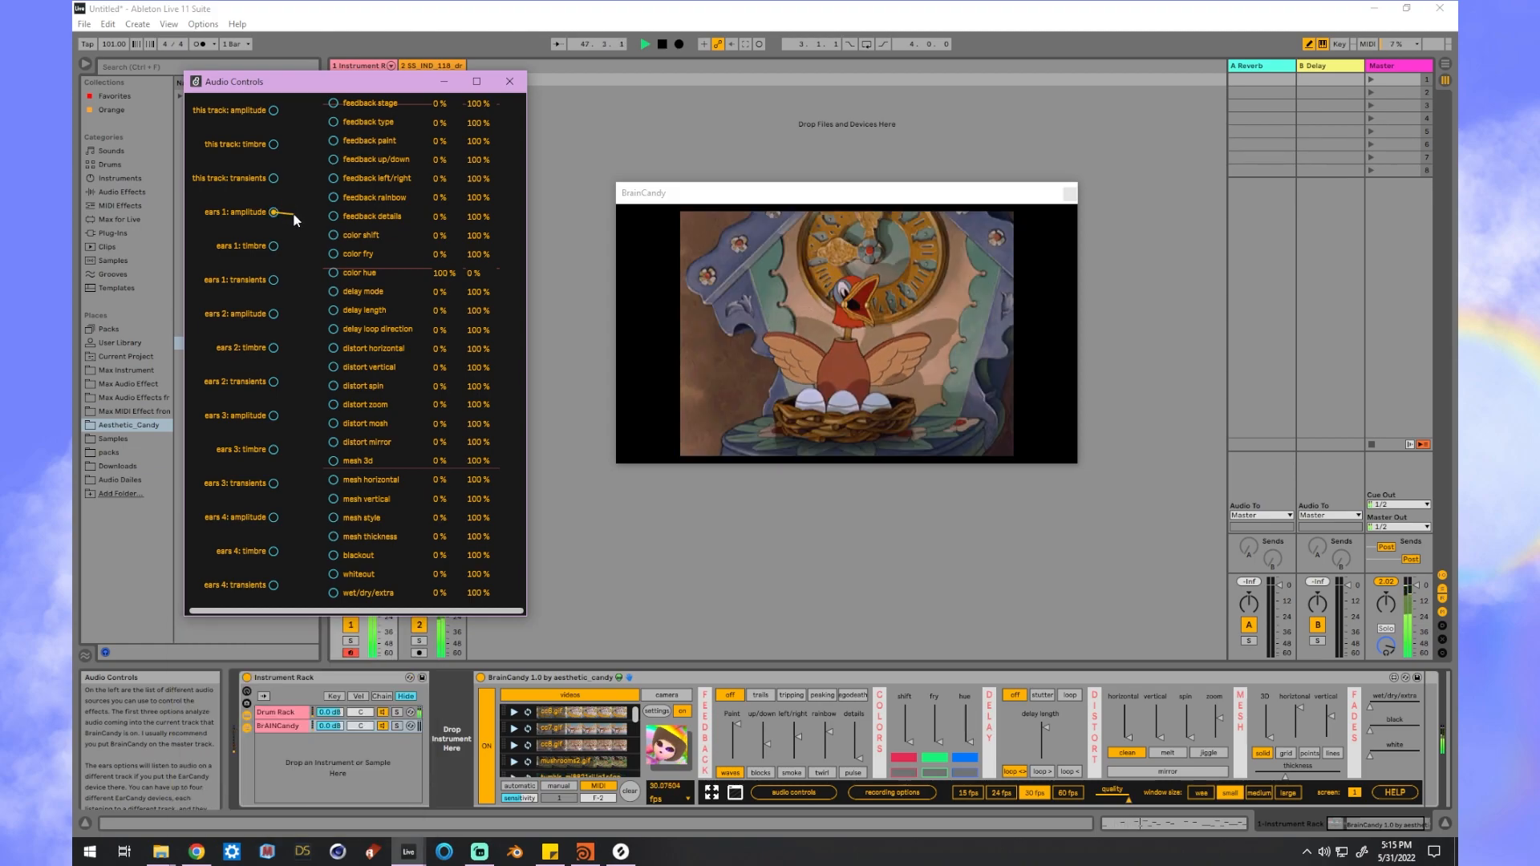
left_click_drag(280, 214, 338, 403)
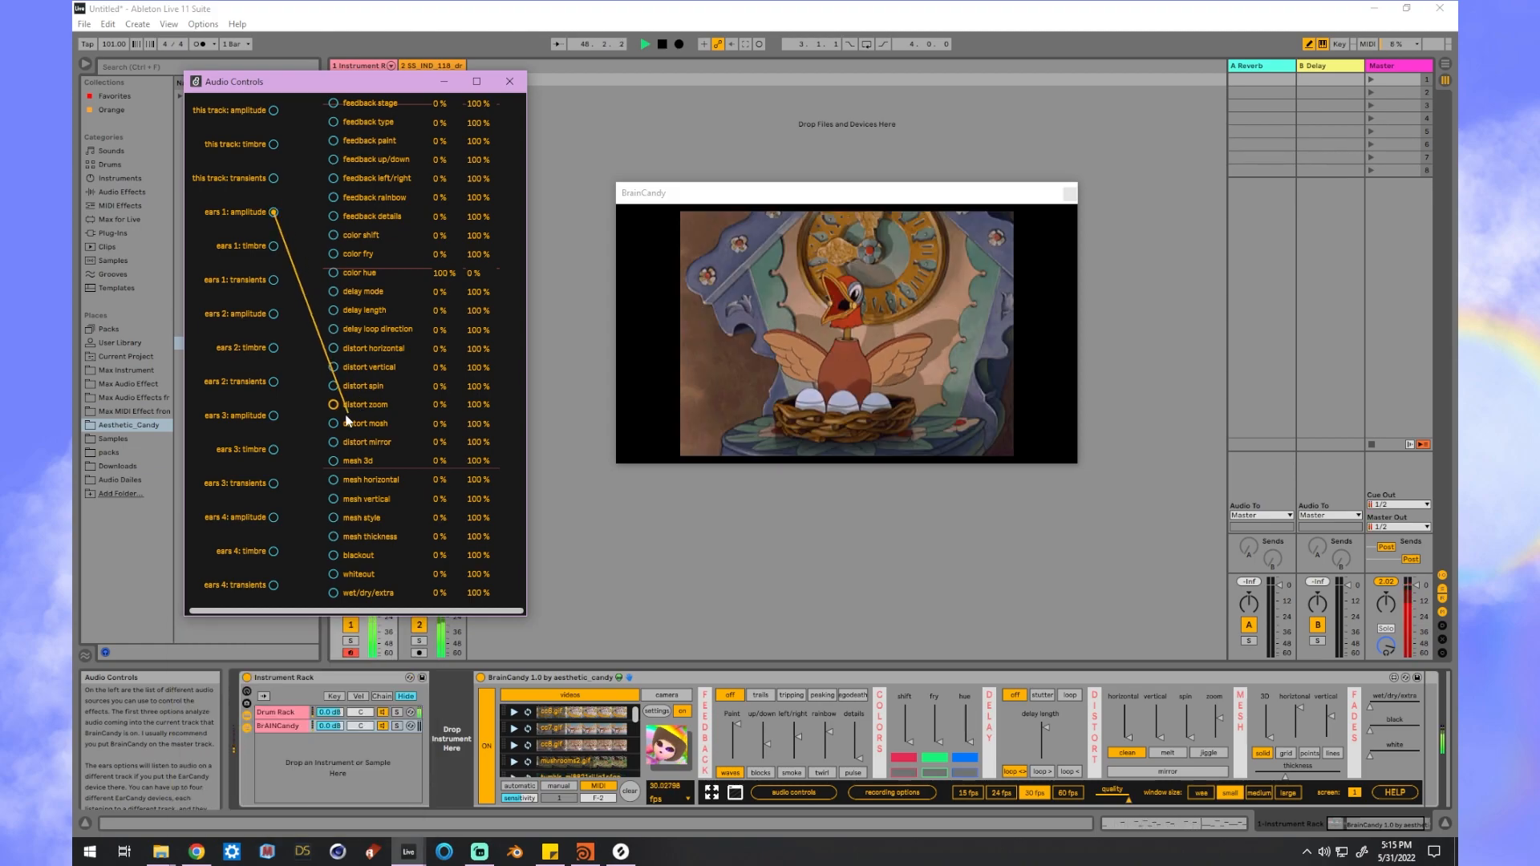